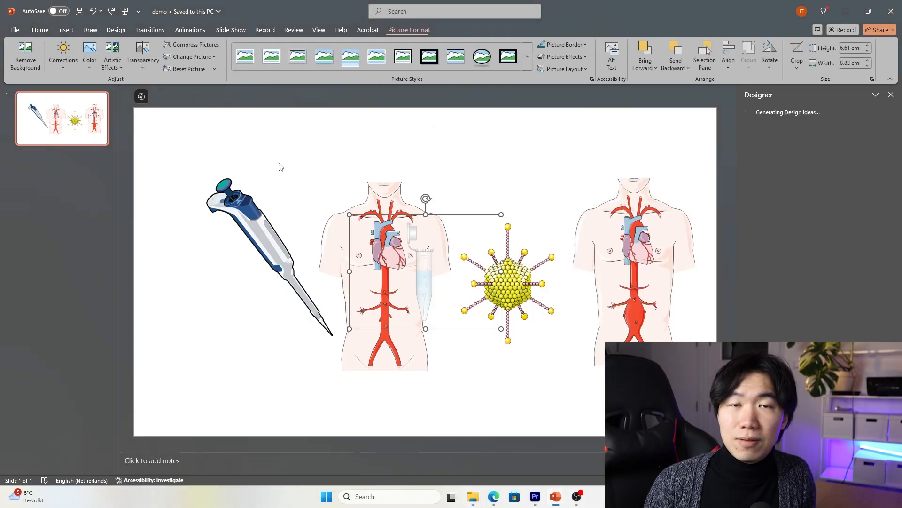
# Scroll the BioArt Source home page down to the Equipment category tile
pyautogui.moveTo(425, 271); pyautogui.dragTo(217, 328)
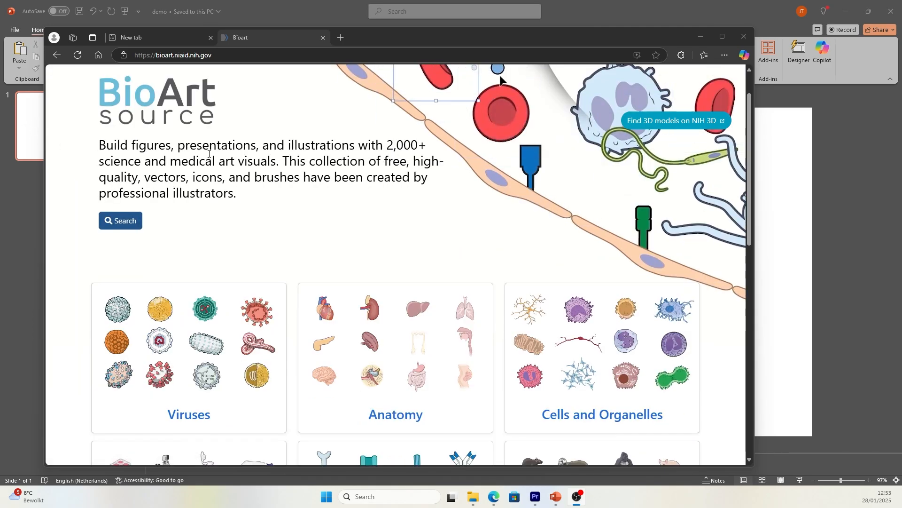
pyautogui.scroll(-3)
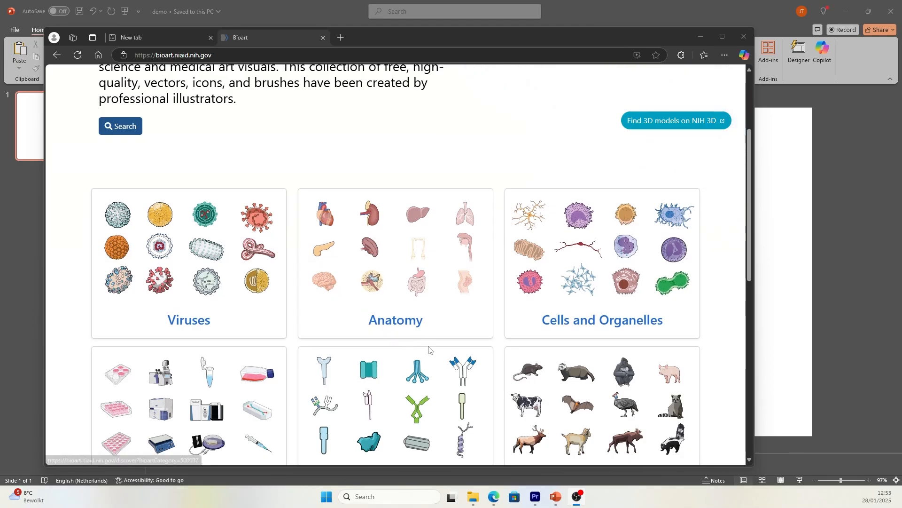
pyautogui.scroll(-3)
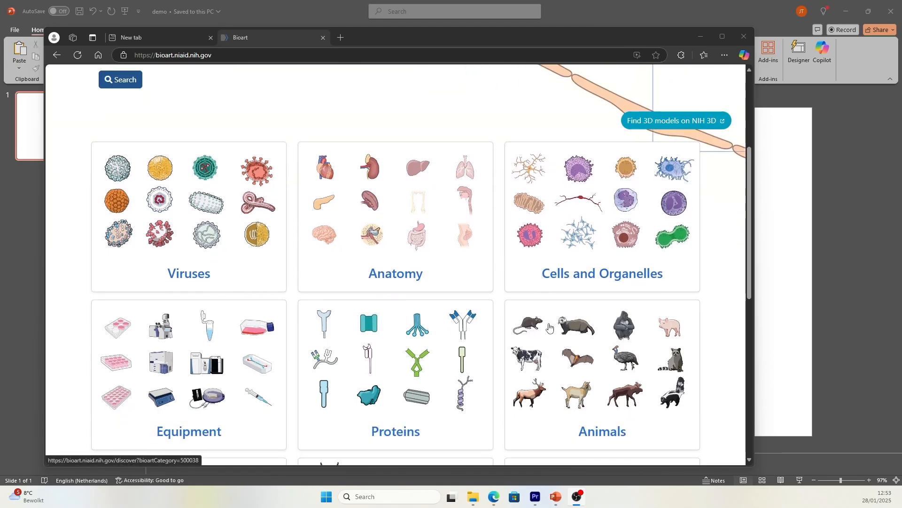
pyautogui.scroll(-3)
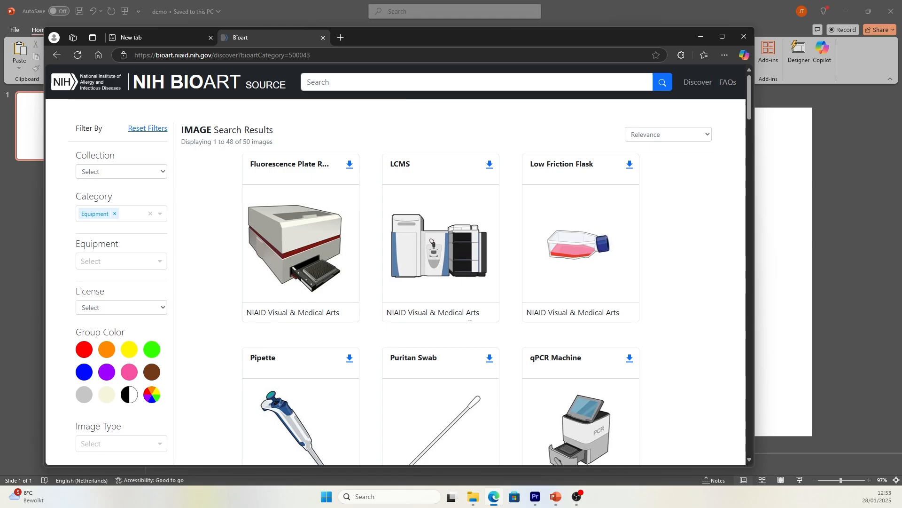
# Download the Pipette illustration with All file types, giving the BIOART-408 zip
pyautogui.scroll(-3)
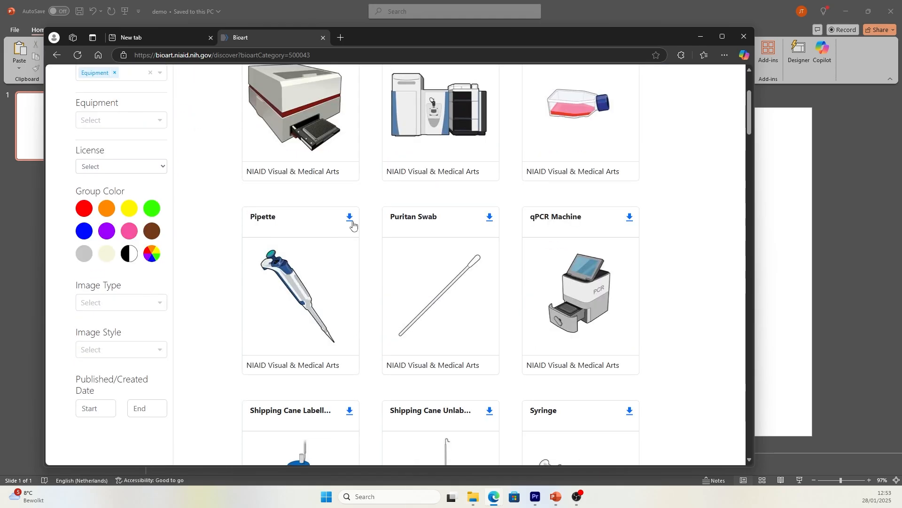
pyautogui.click(350, 217)
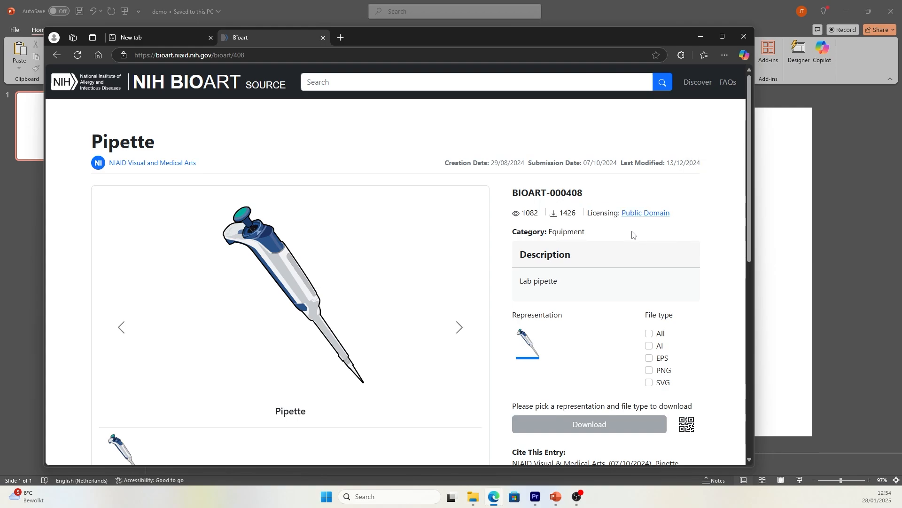
pyautogui.moveTo(368, 294)
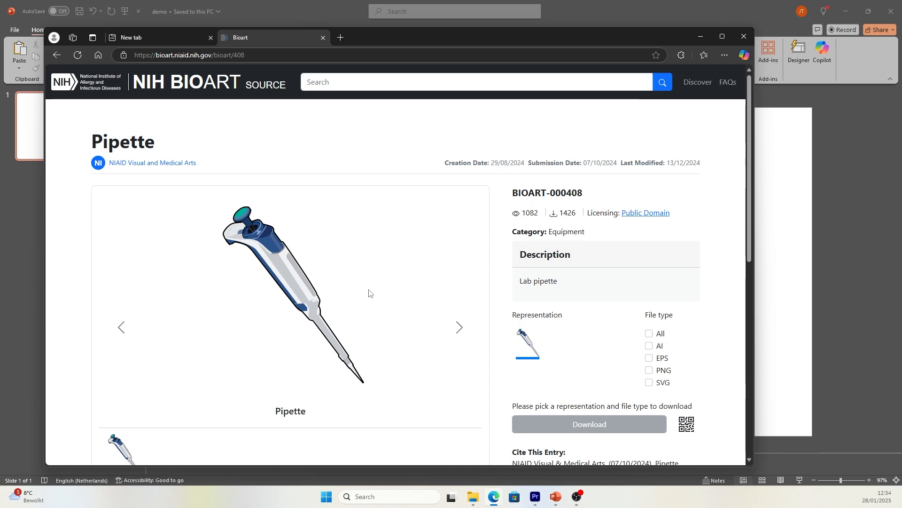
pyautogui.moveTo(483, 338)
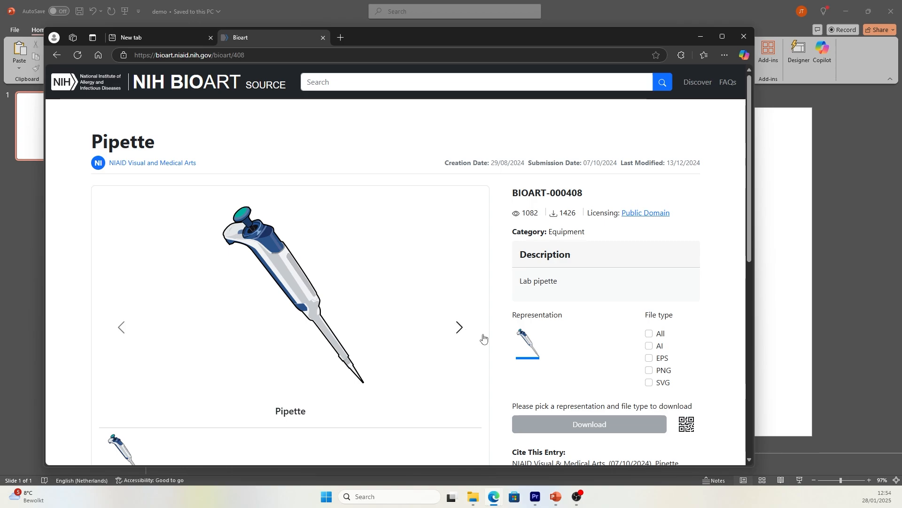
pyautogui.scroll(-3)
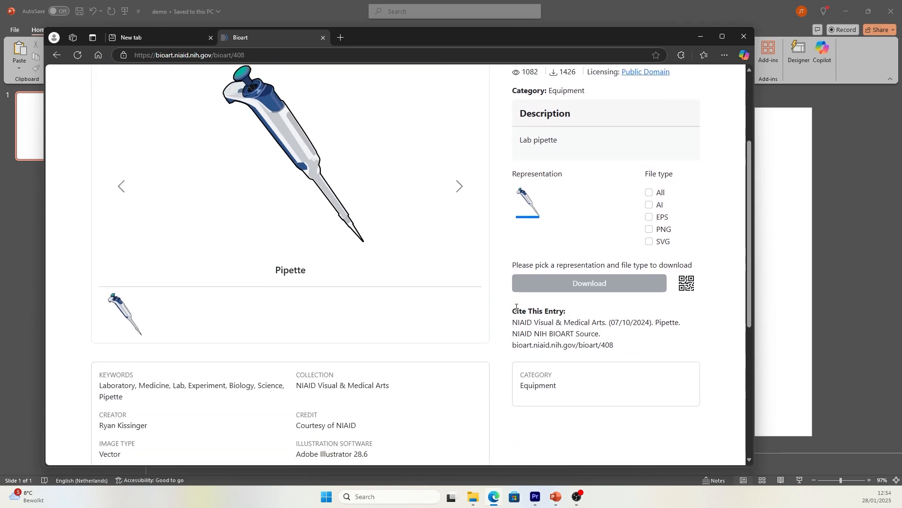
pyautogui.moveTo(514, 312); pyautogui.dragTo(613, 345)
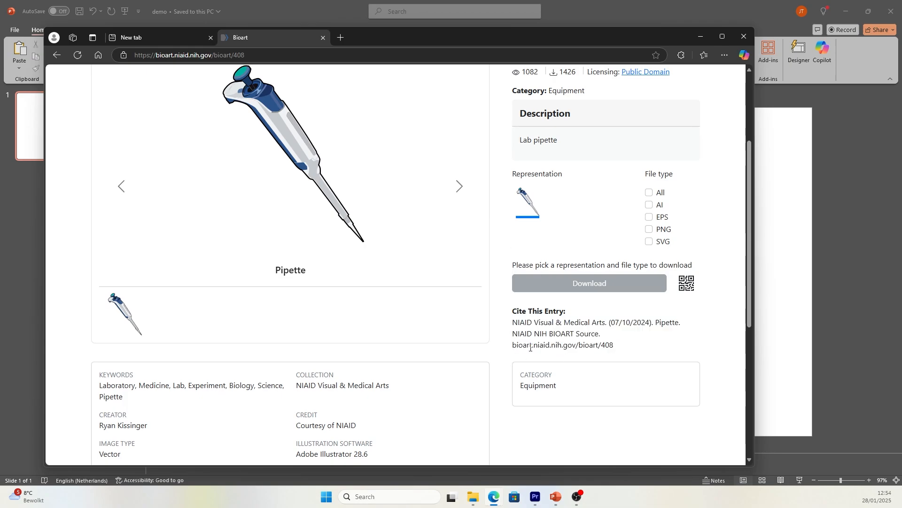
pyautogui.moveTo(425, 314)
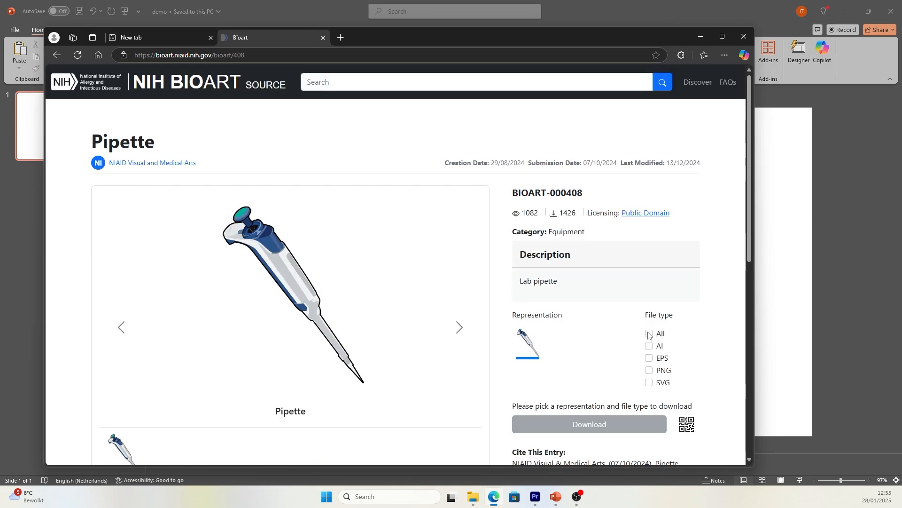
pyautogui.click(649, 333)
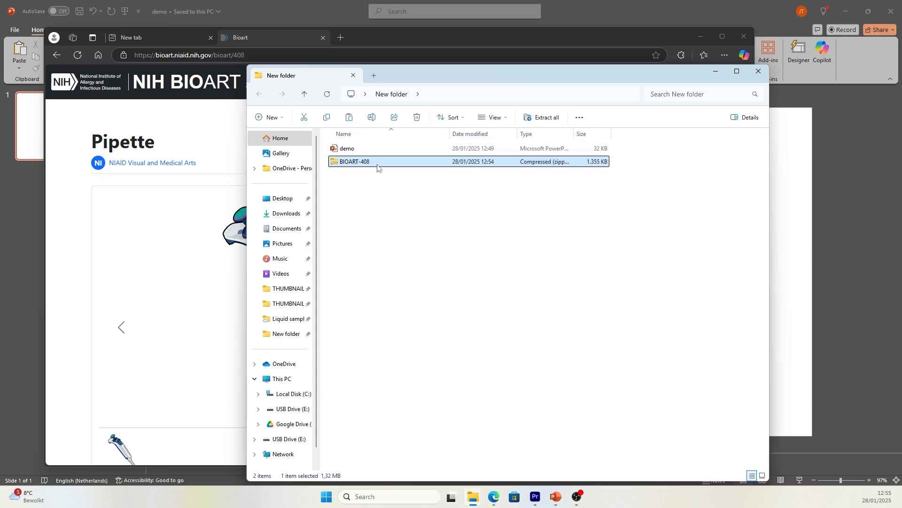
# Extract the BIOART-408 zip into the suggested folder with its four Pipette files
pyautogui.rightClick(355, 161)
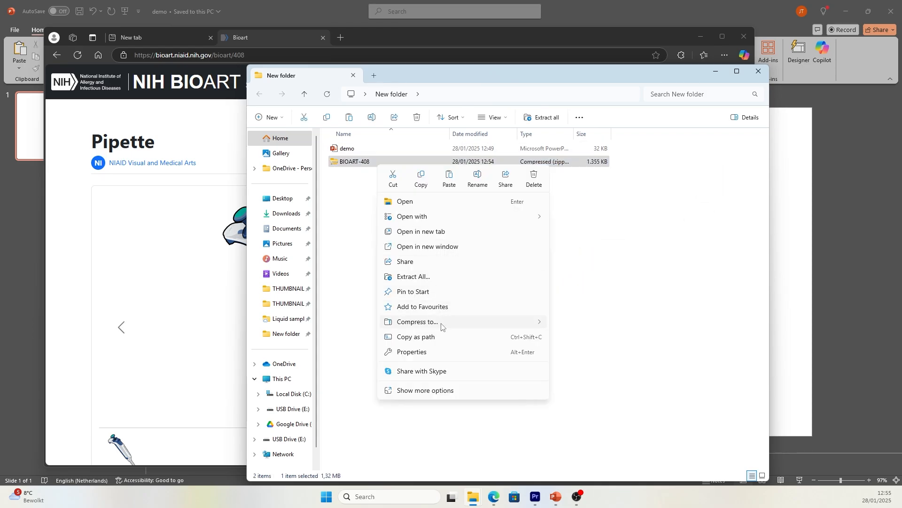
pyautogui.moveTo(440, 281)
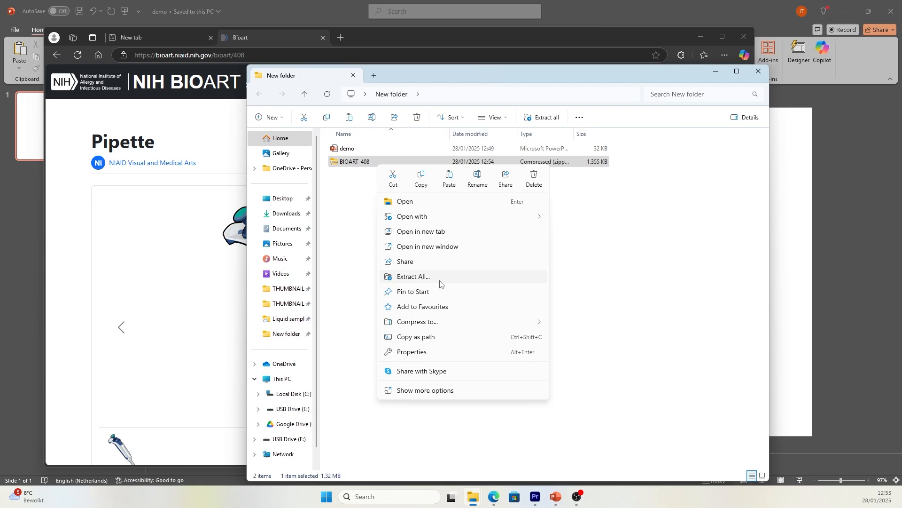
pyautogui.click(413, 276)
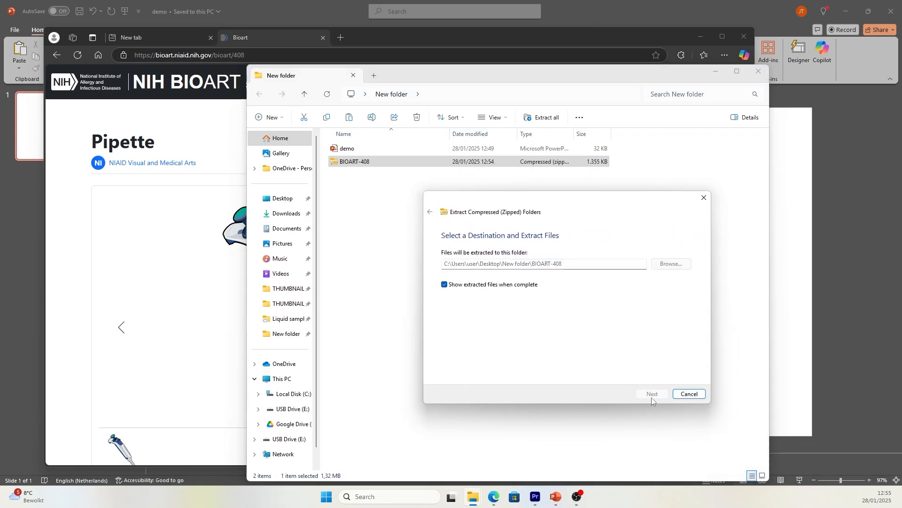
pyautogui.click(652, 394)
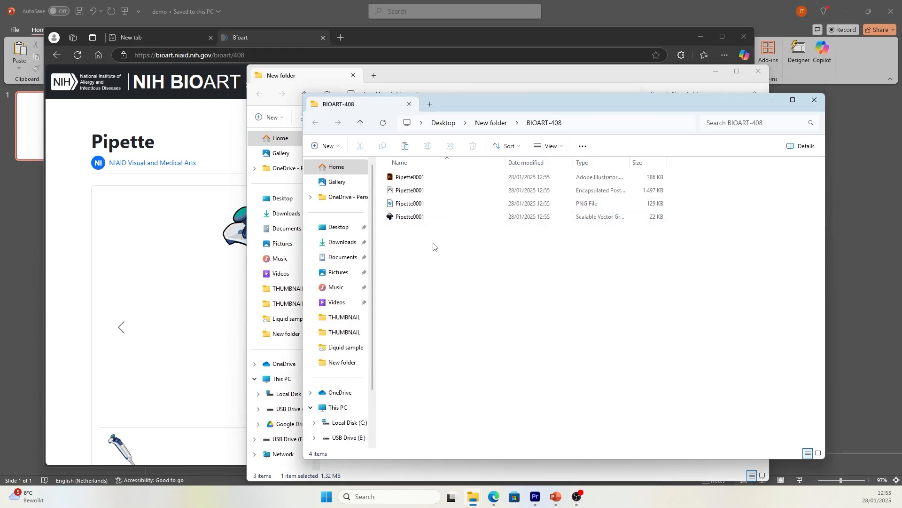
# Drag the Pipette PNG onto the PowerPoint slide and position it
pyautogui.click(749, 122)
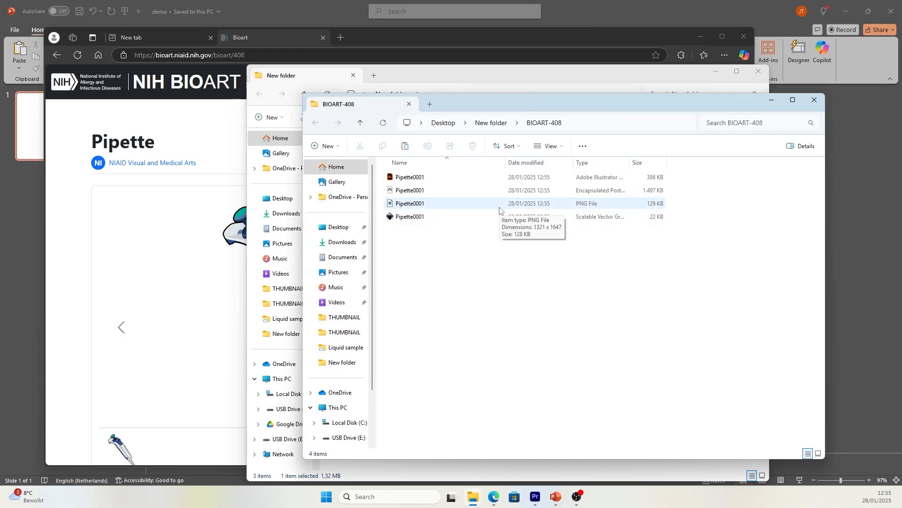
pyautogui.click(410, 203)
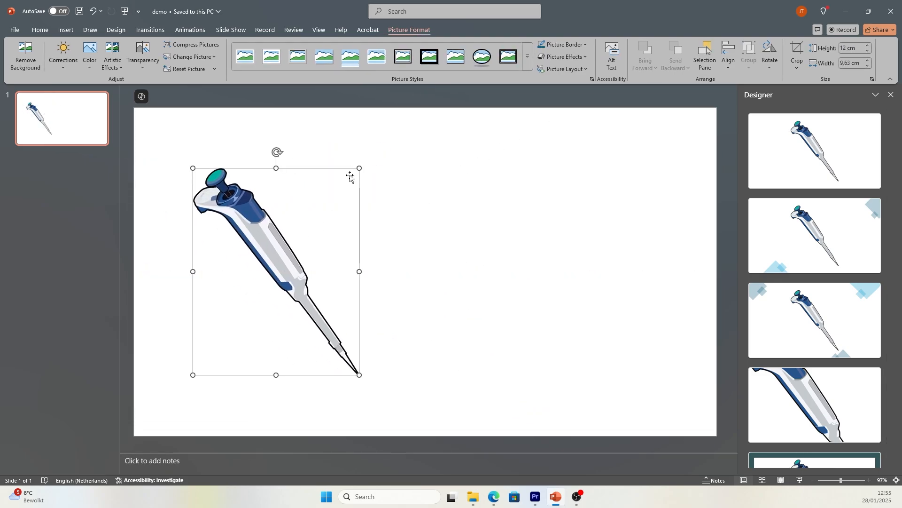
pyautogui.moveTo(358, 375); pyautogui.dragTo(332, 336)
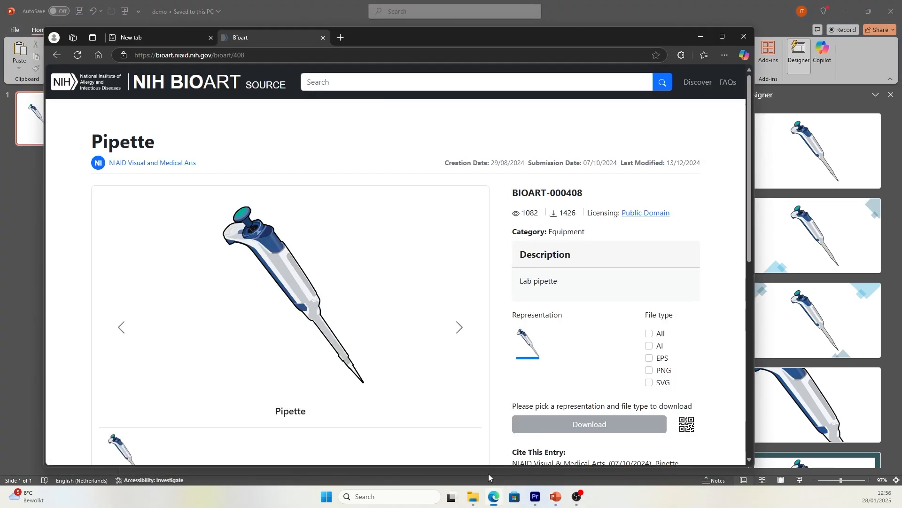
pyautogui.moveTo(250, 94)
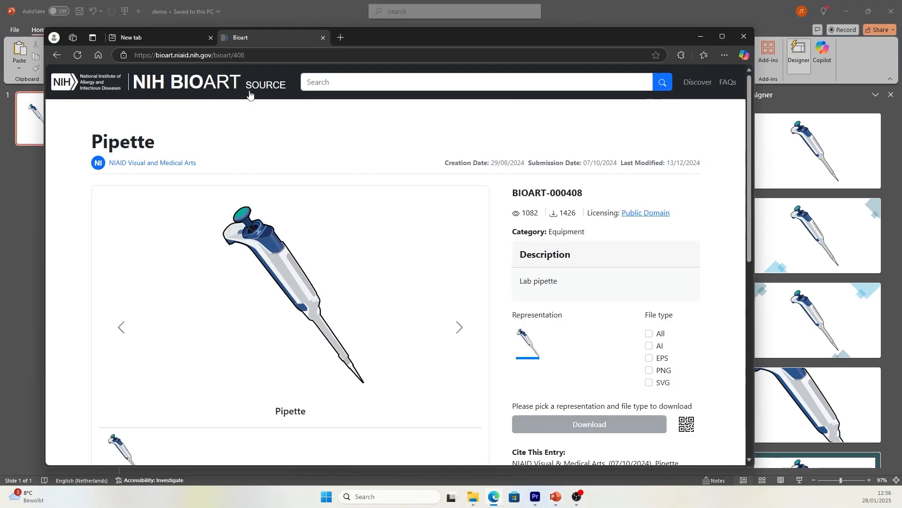
pyautogui.moveTo(340, 38)
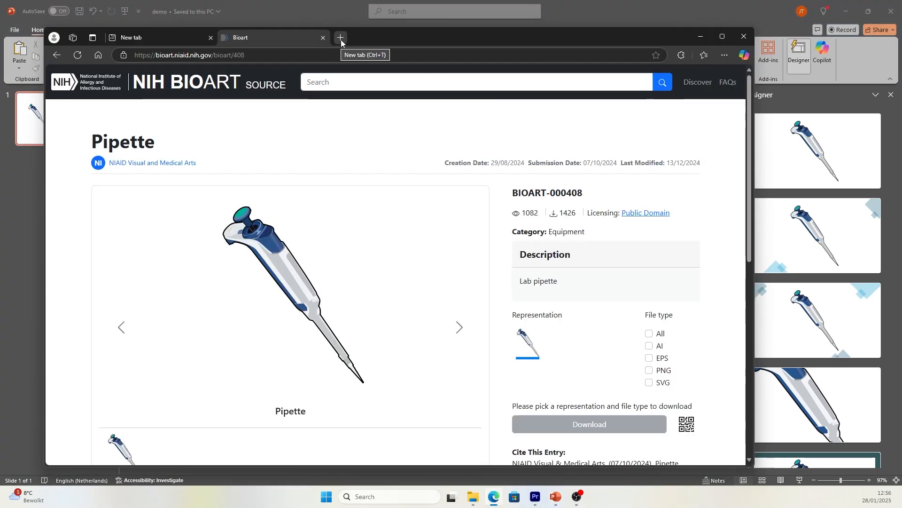
# Go to bioicons.com and filter to the Viruses category, reaching the adeno-virus drawings
pyautogui.click(341, 37)
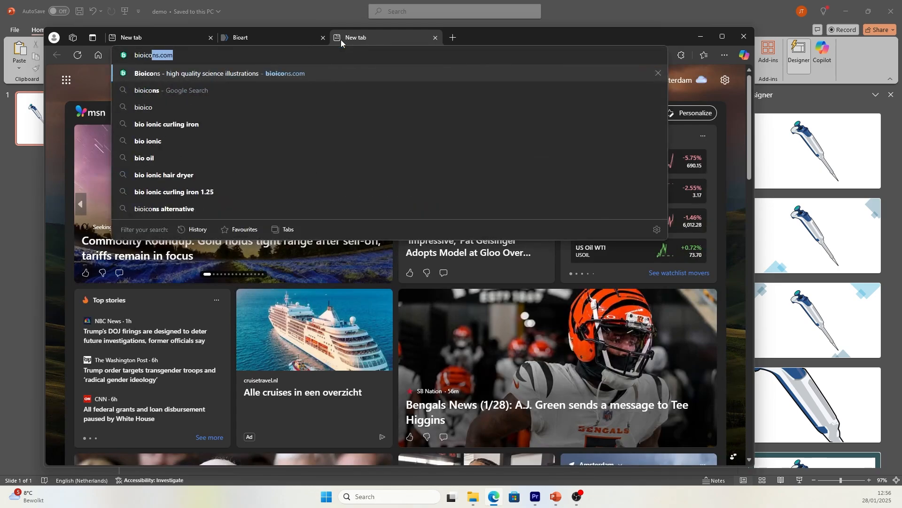
pyautogui.click(224, 74)
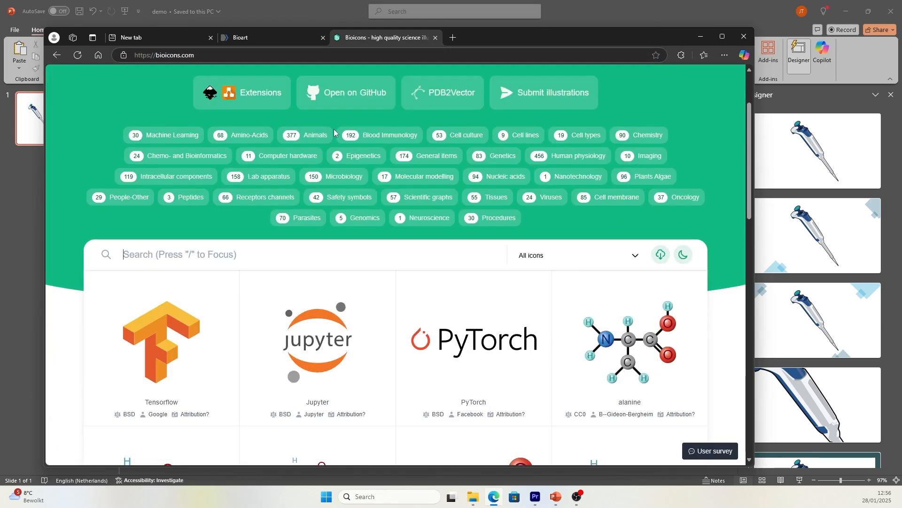
pyautogui.scroll(-3)
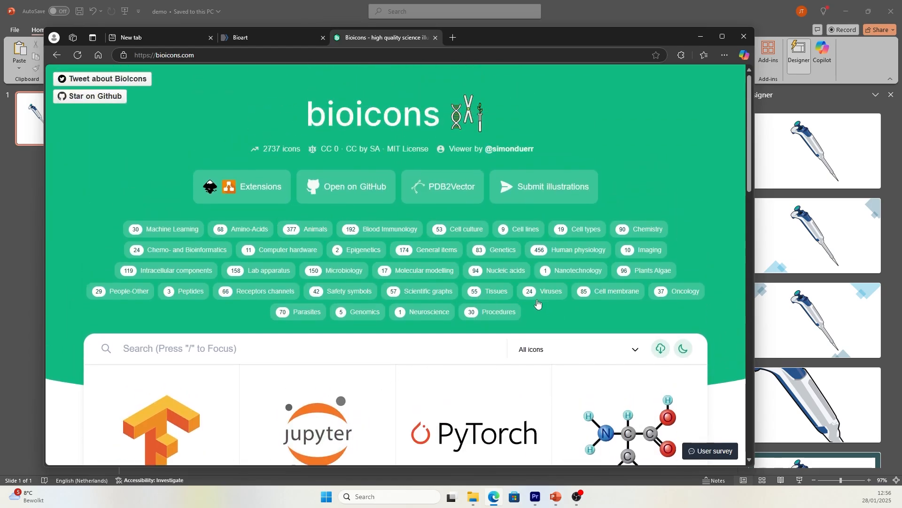
pyautogui.click(541, 290)
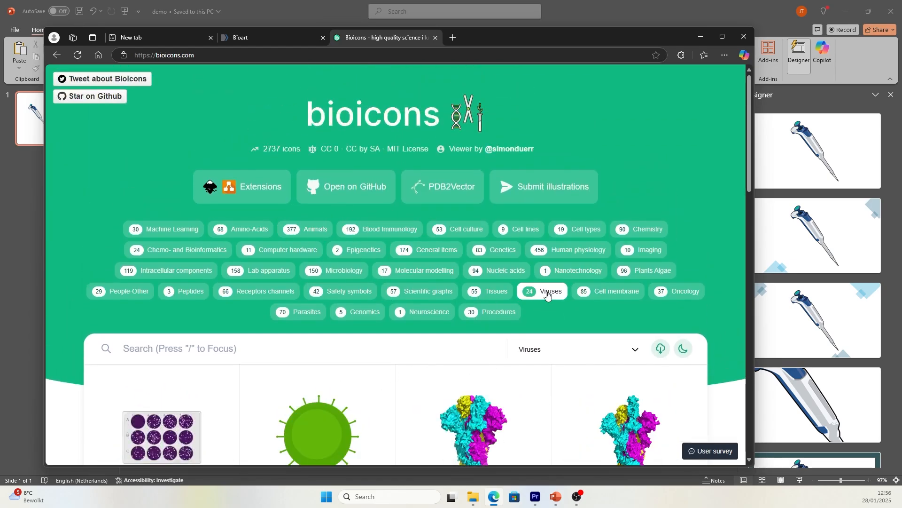
pyautogui.scroll(-3)
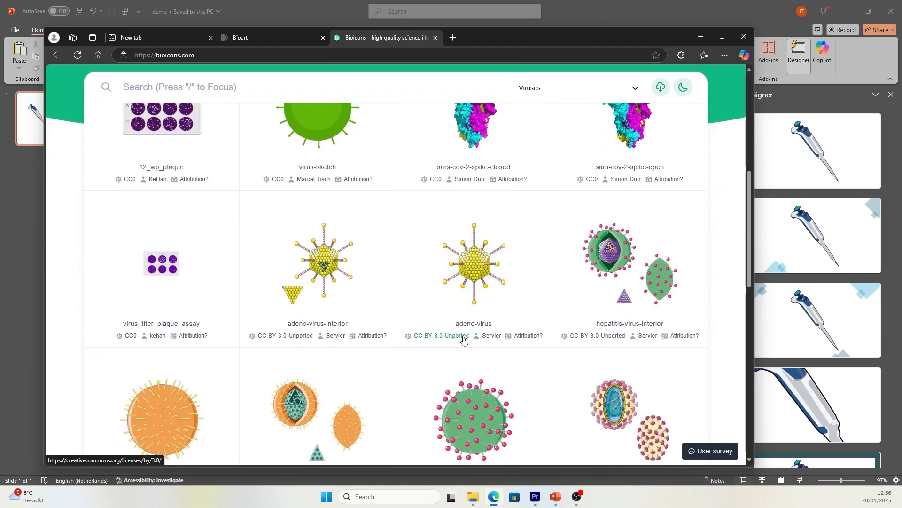
pyautogui.moveTo(132, 180)
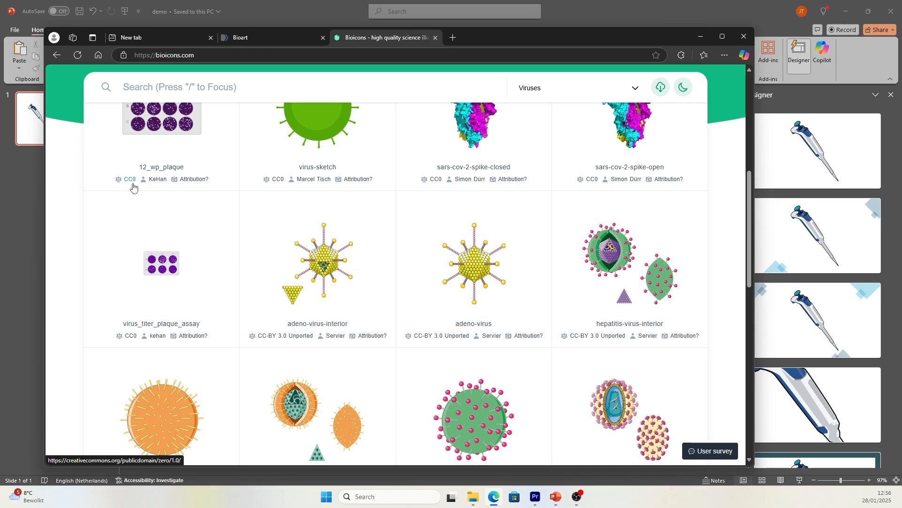
# Read the CC0 public domain deed on the Creative Commons site
pyautogui.click(129, 181)
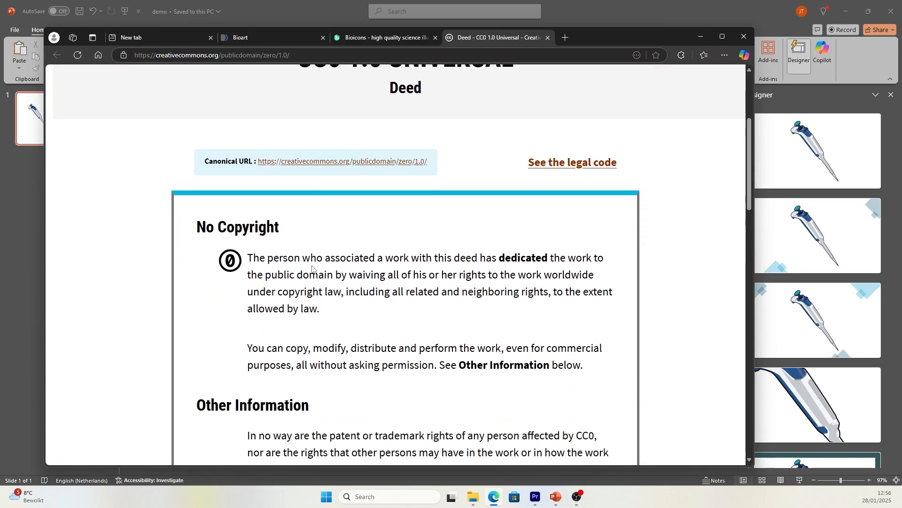
pyautogui.scroll(-3)
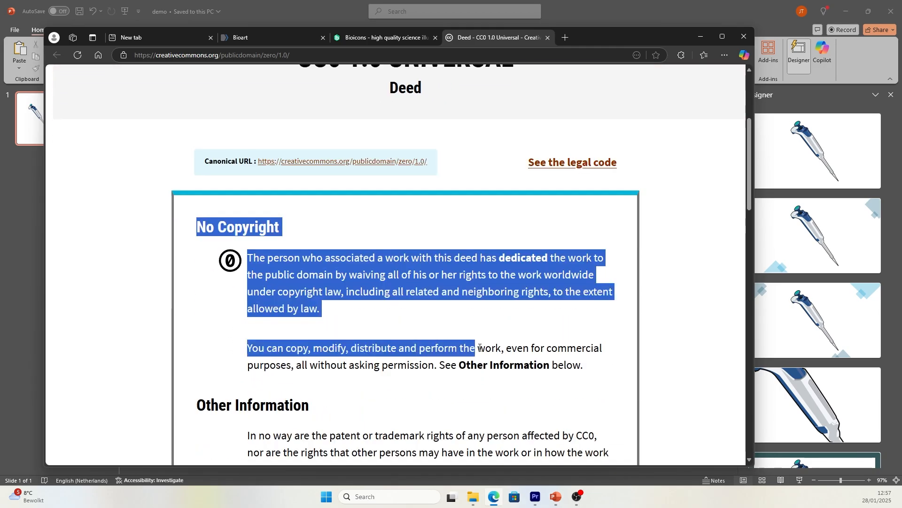
pyautogui.click(520, 361)
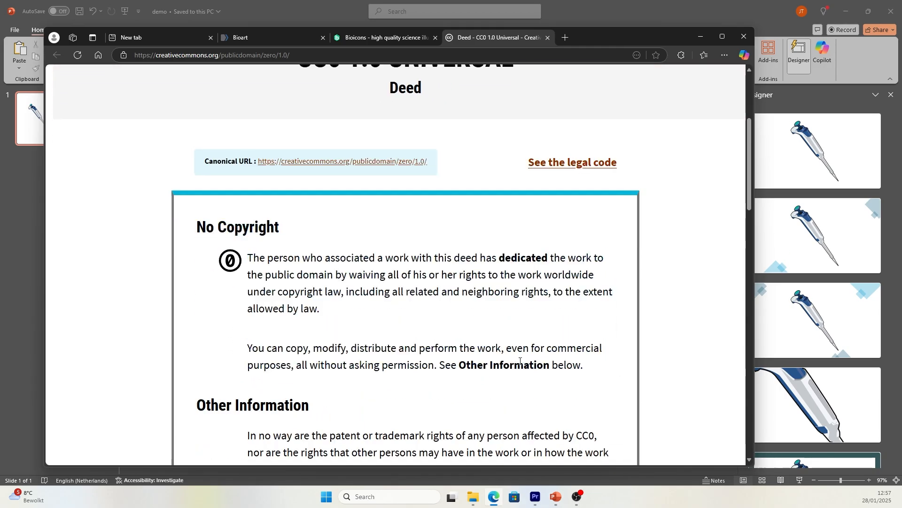
# From the Bioicons listing, read the CC BY 3.0 Unported attribution deed
pyautogui.click(385, 37)
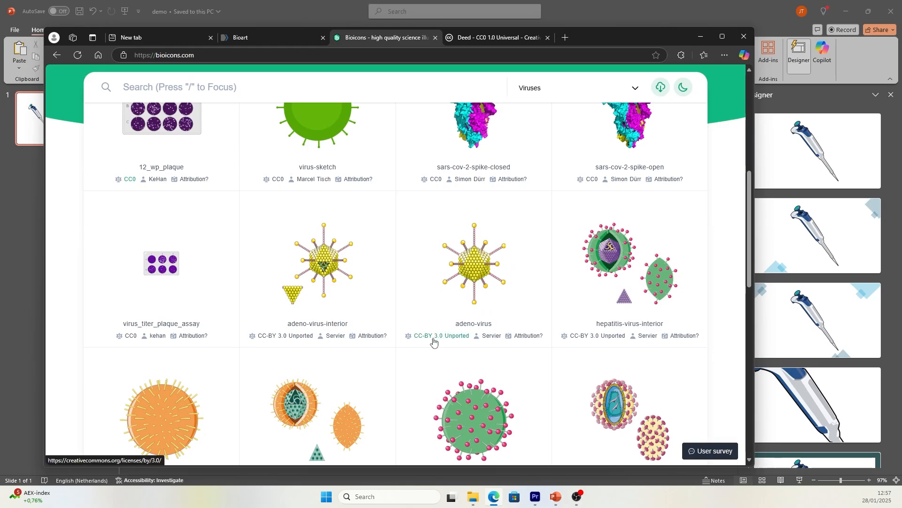
pyautogui.click(441, 335)
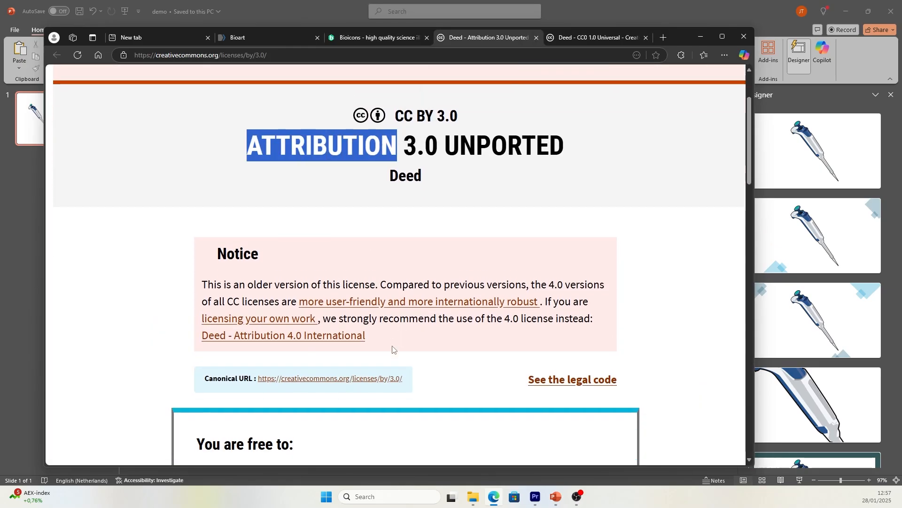
pyautogui.scroll(-3)
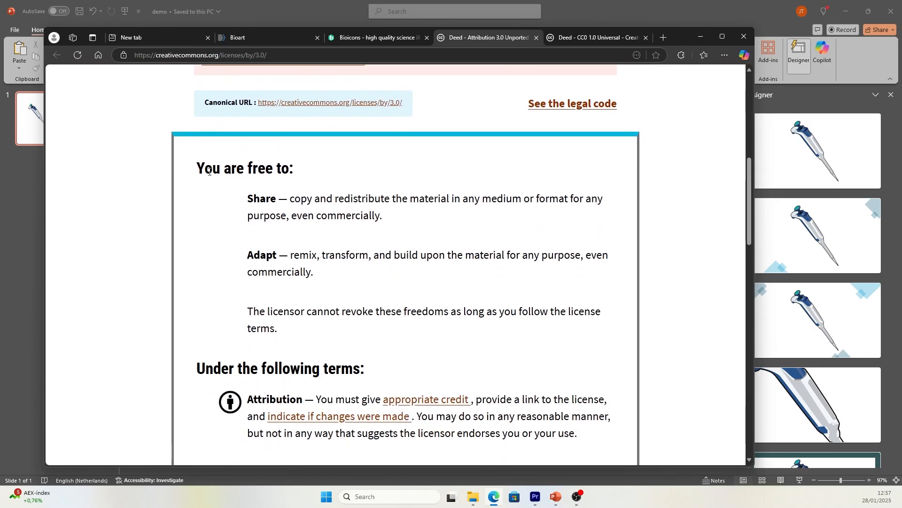
pyautogui.moveTo(337, 353)
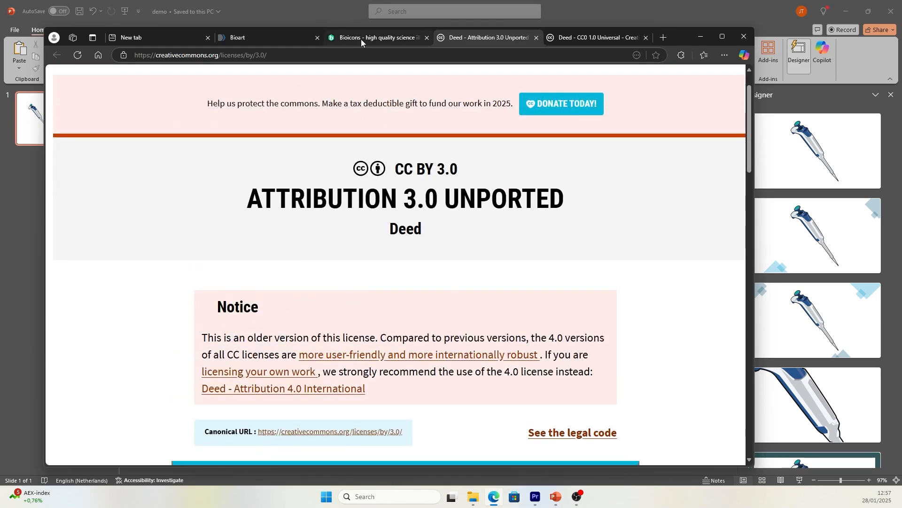
# Copy the Bioicons adeno-virus and paste it onto the slide beside the pipette
pyautogui.click(374, 38)
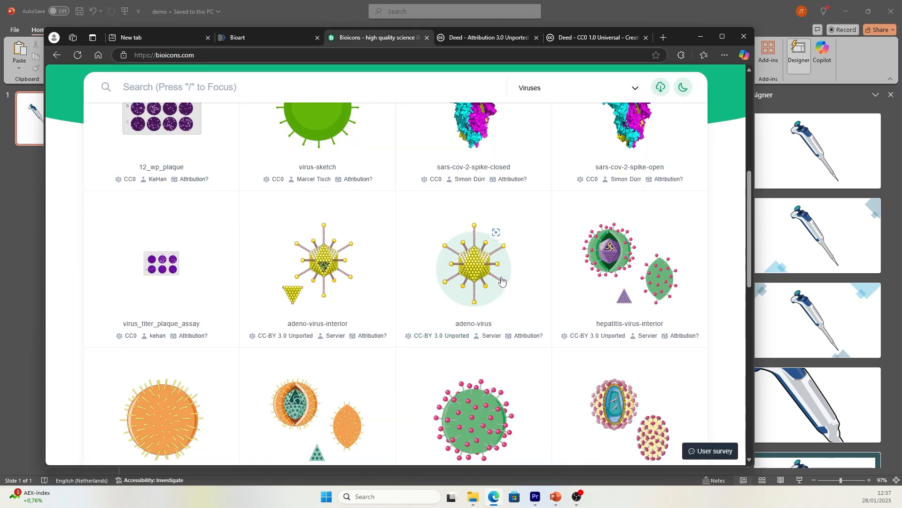
pyautogui.click(473, 265)
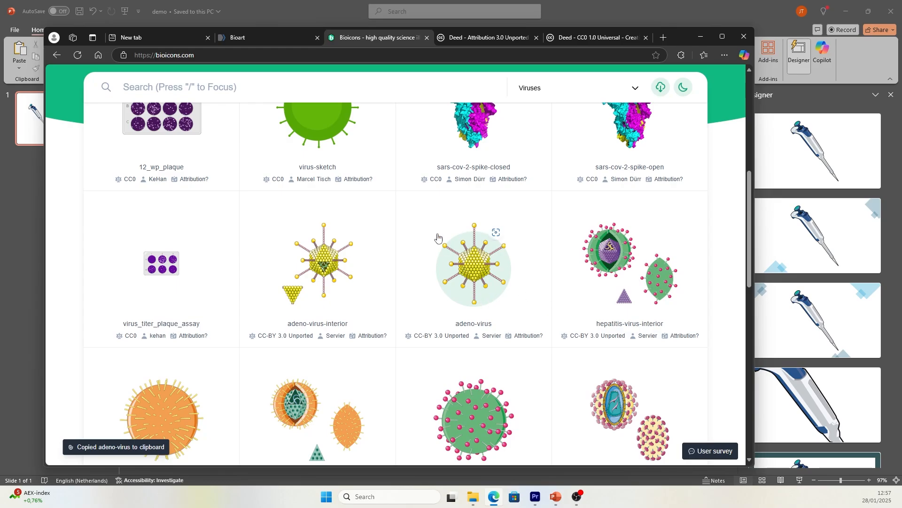
pyautogui.moveTo(439, 280)
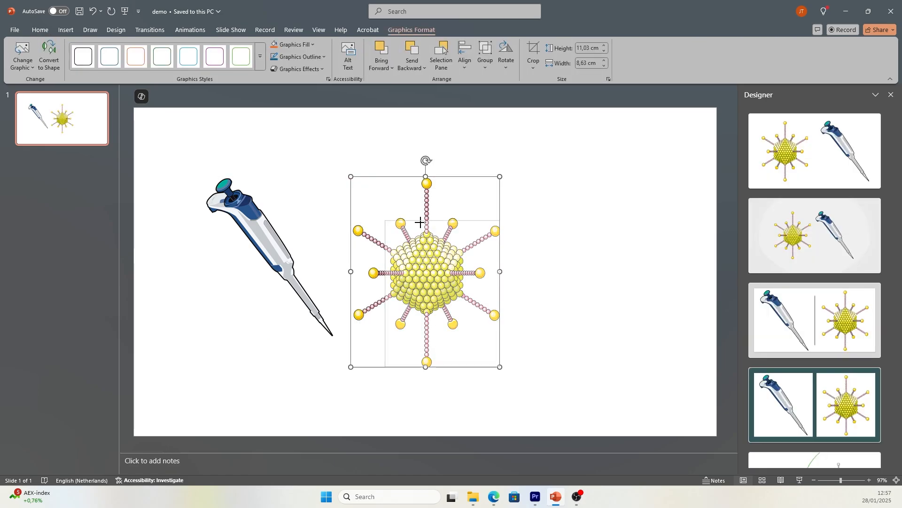
pyautogui.click(493, 497)
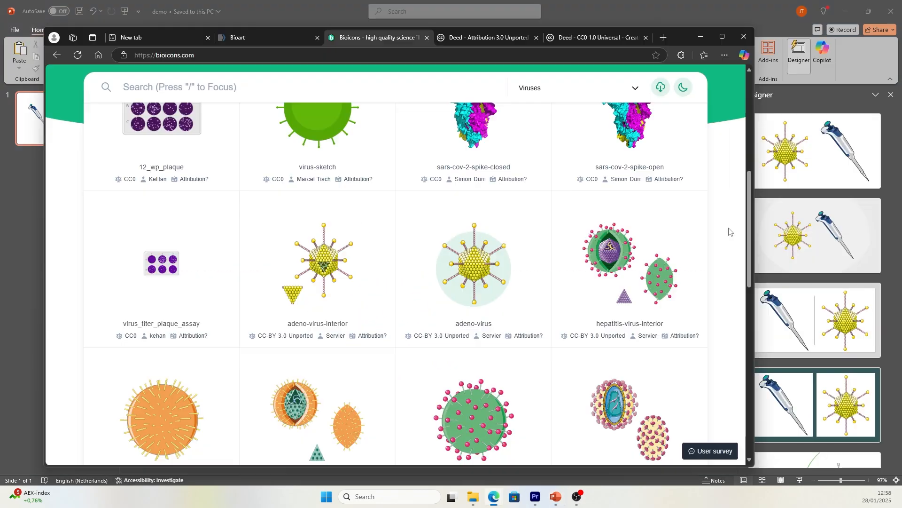
# Search the web for 'sevier medical art'
pyautogui.click(485, 37)
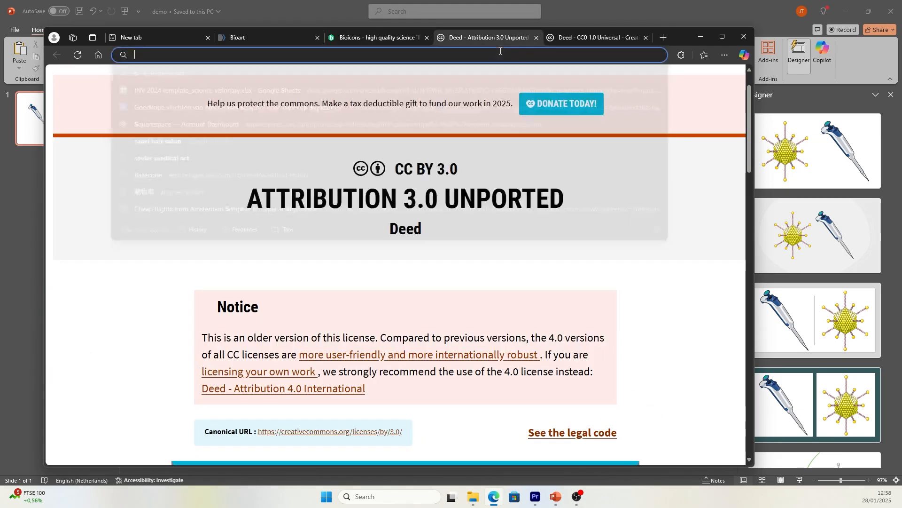
pyautogui.write('sevier medical art')
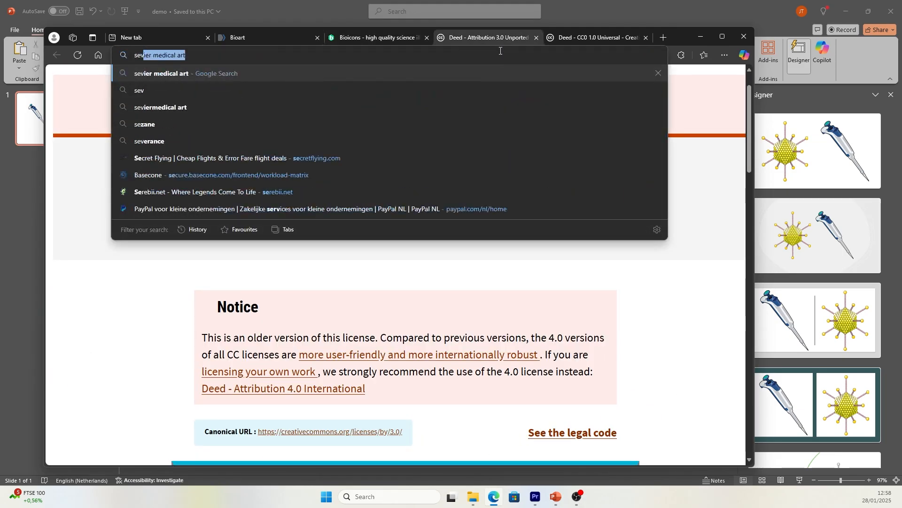
pyautogui.press('Enter')
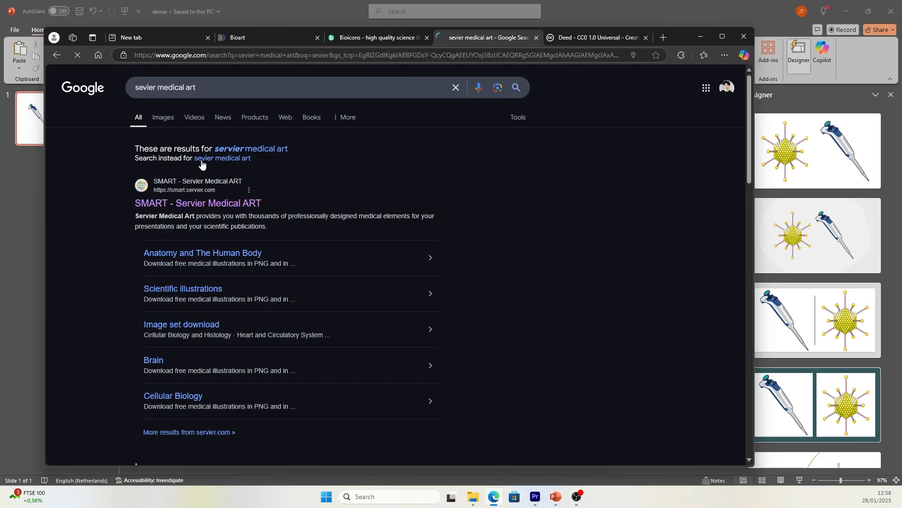
# On smart.servier.com, browse the Cardiology and Phlebology collection down to the Aneurysm card
pyautogui.click(198, 203)
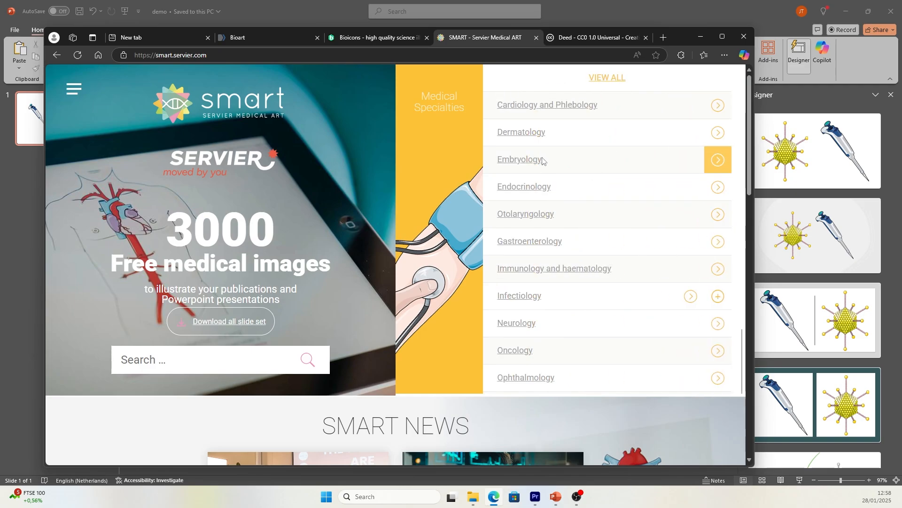
pyautogui.moveTo(522, 273)
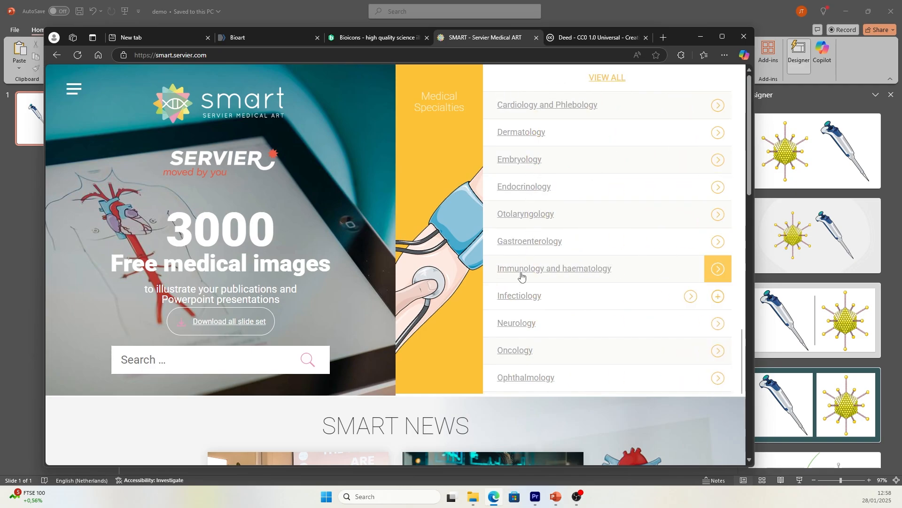
pyautogui.moveTo(542, 252)
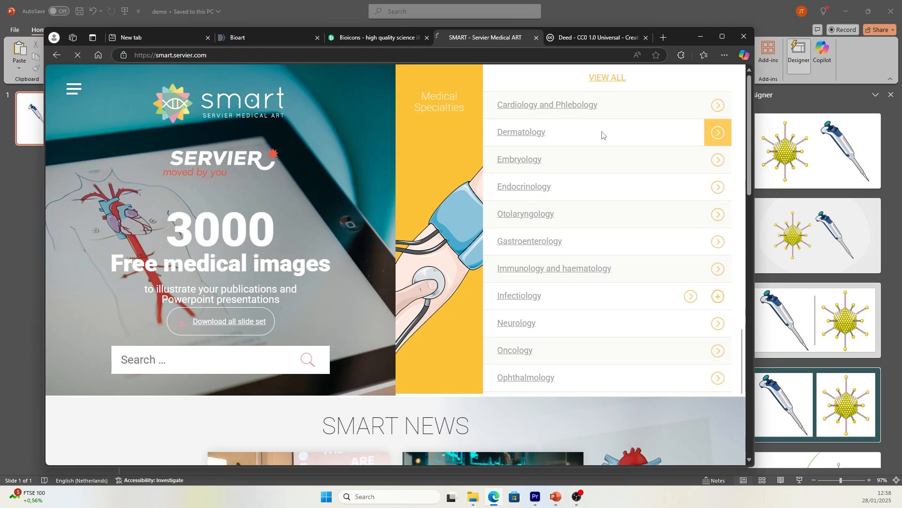
pyautogui.click(546, 104)
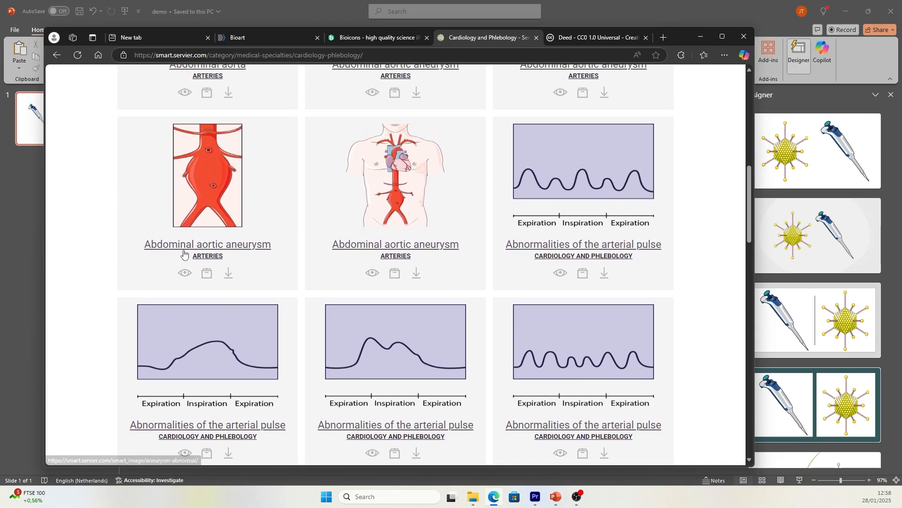
pyautogui.moveTo(259, 279)
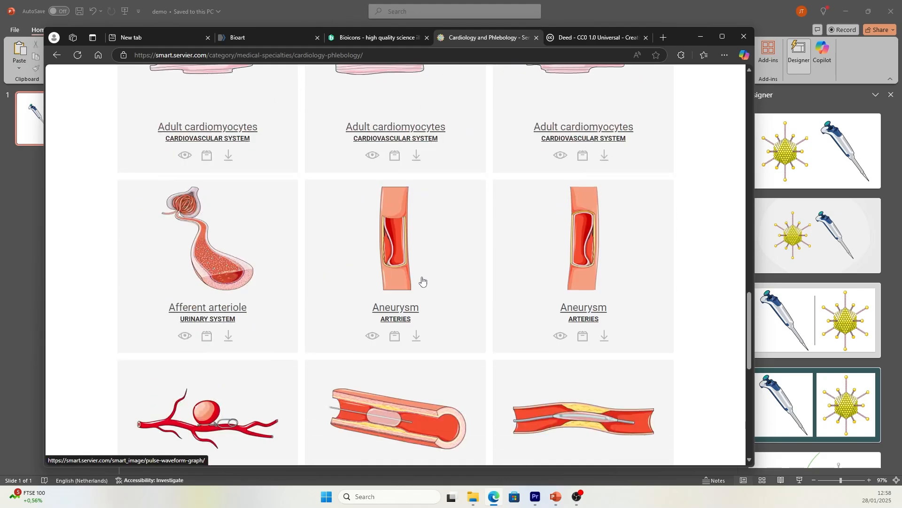
pyautogui.scroll(-3)
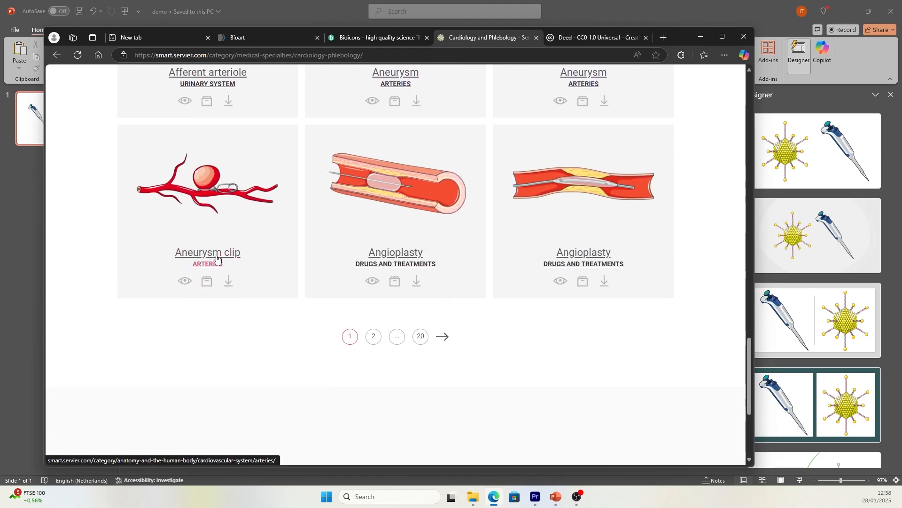
pyautogui.moveTo(234, 213)
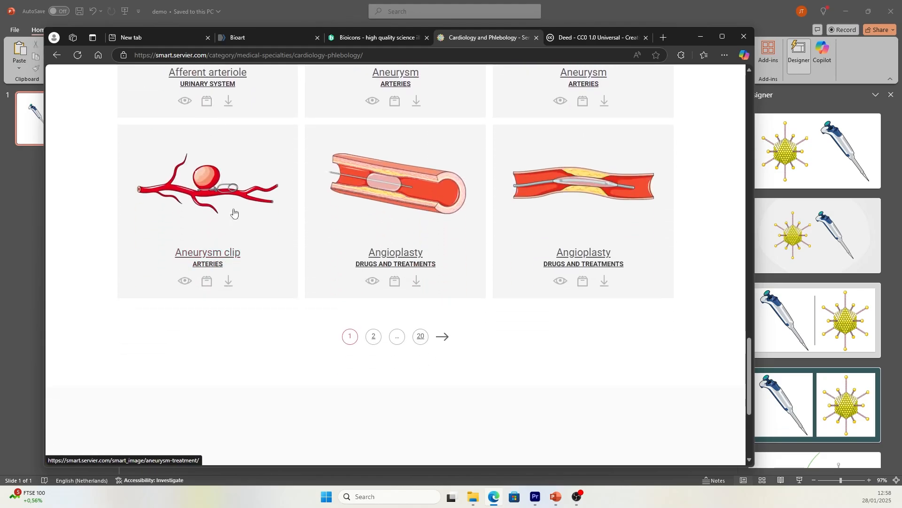
pyautogui.moveTo(227, 283)
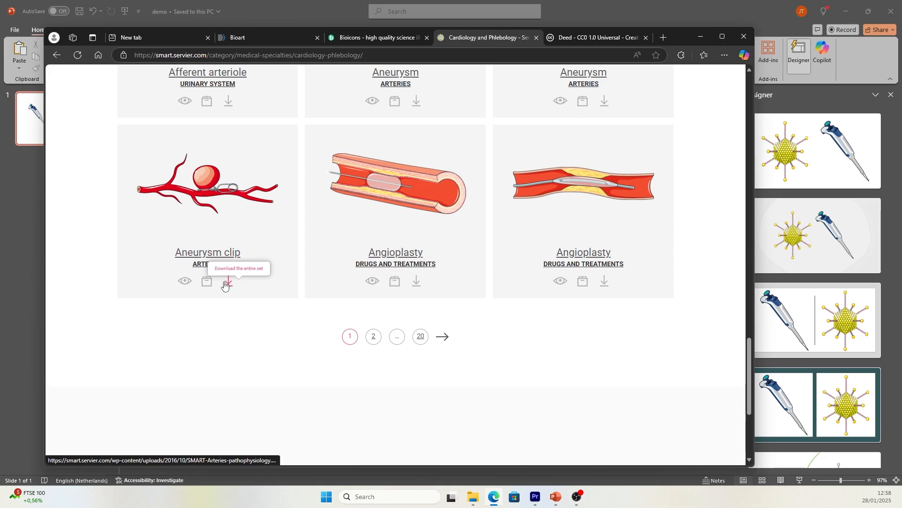
# Download the SMART arteries slide set and page through its artery illustrations
pyautogui.click(207, 281)
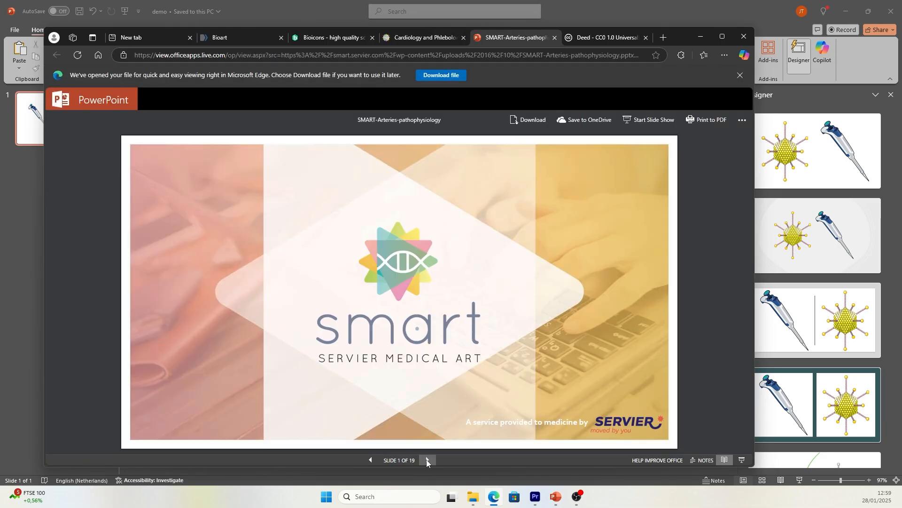
pyautogui.click(427, 462)
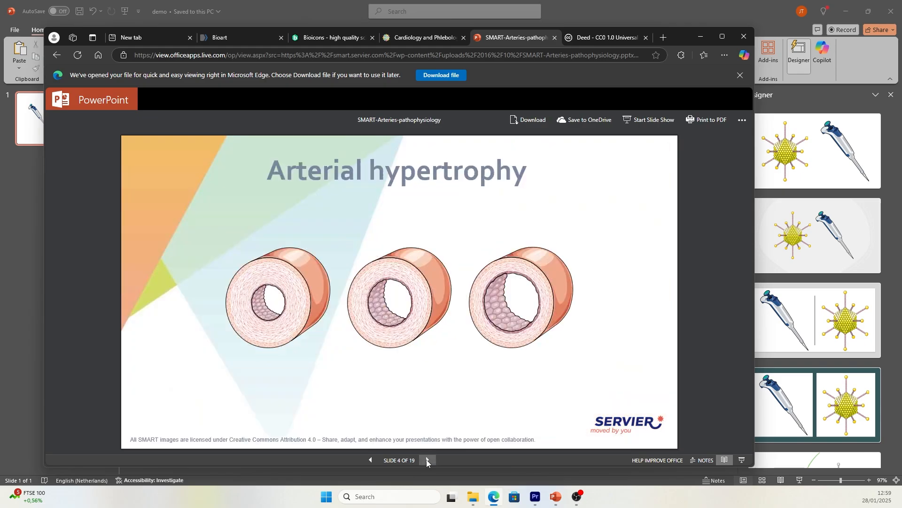
pyautogui.click(427, 462)
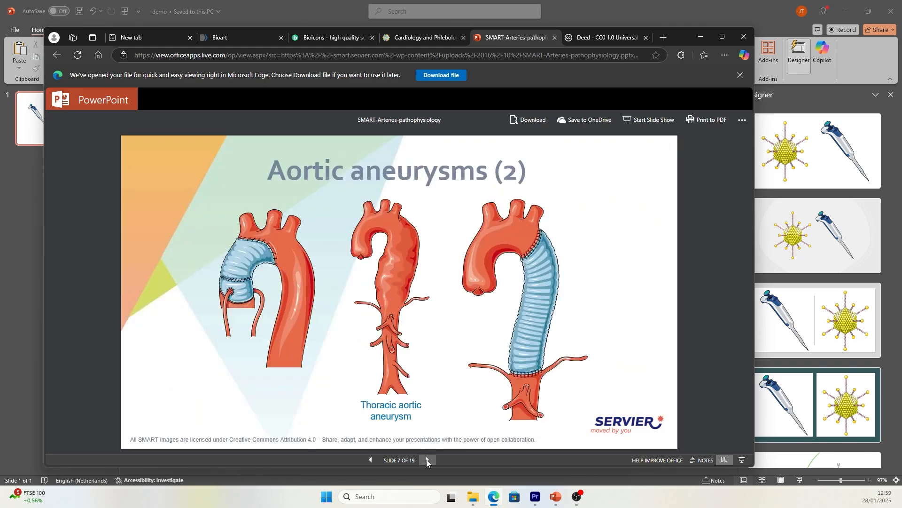
pyautogui.click(703, 55)
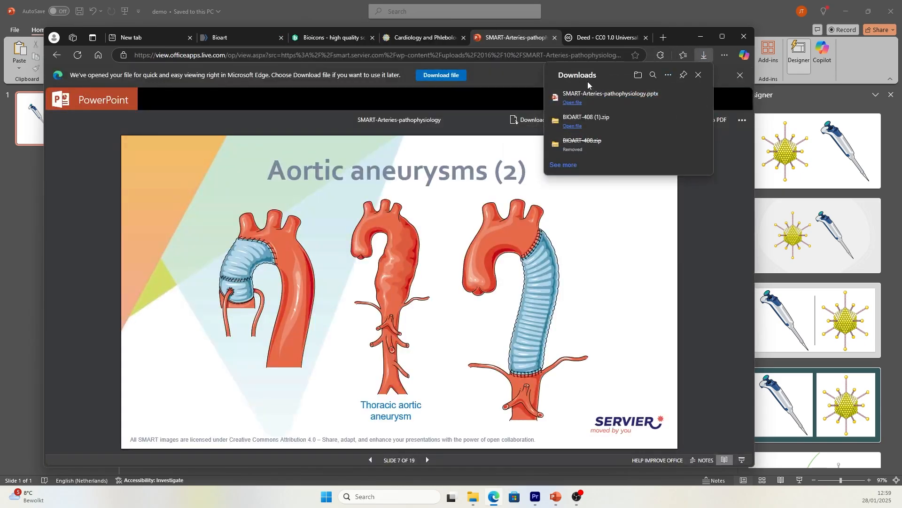
pyautogui.click(573, 103)
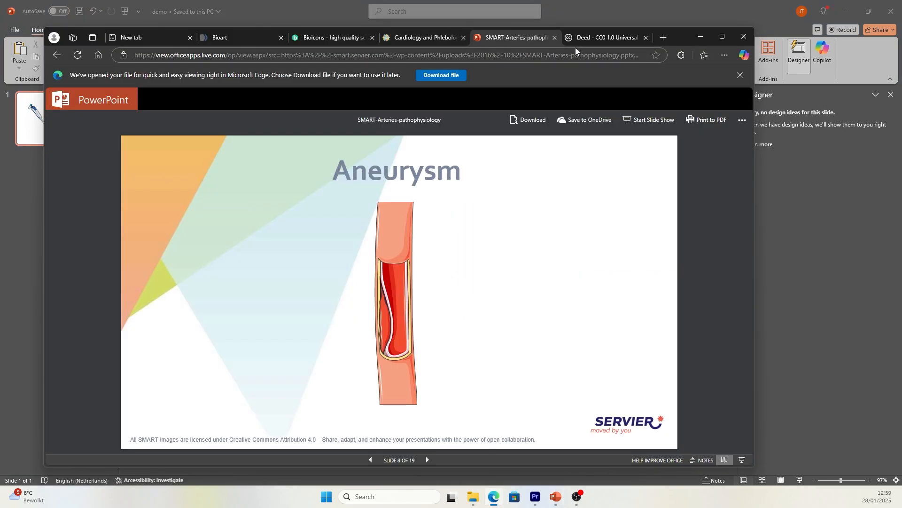
# Head to the DrawBioMed site by entering 'drawbio' in the address bar
pyautogui.click(601, 38)
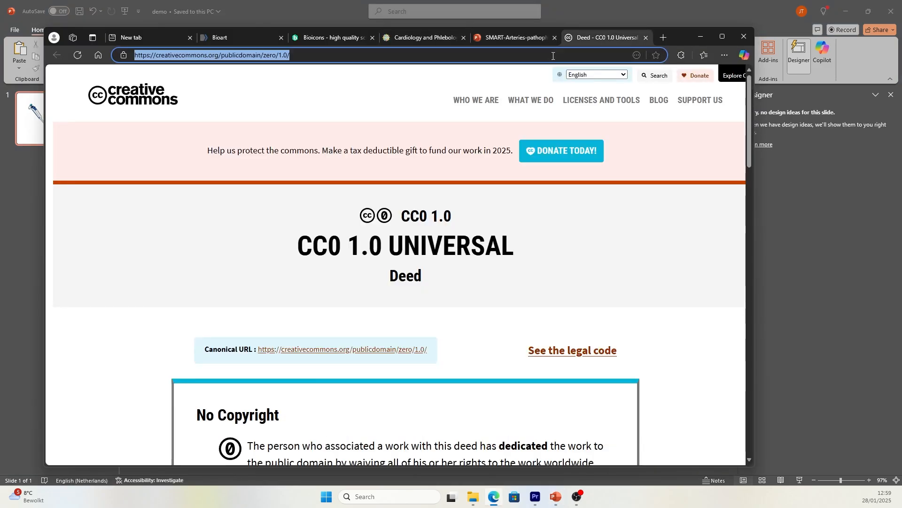
pyautogui.write('drawbio,')
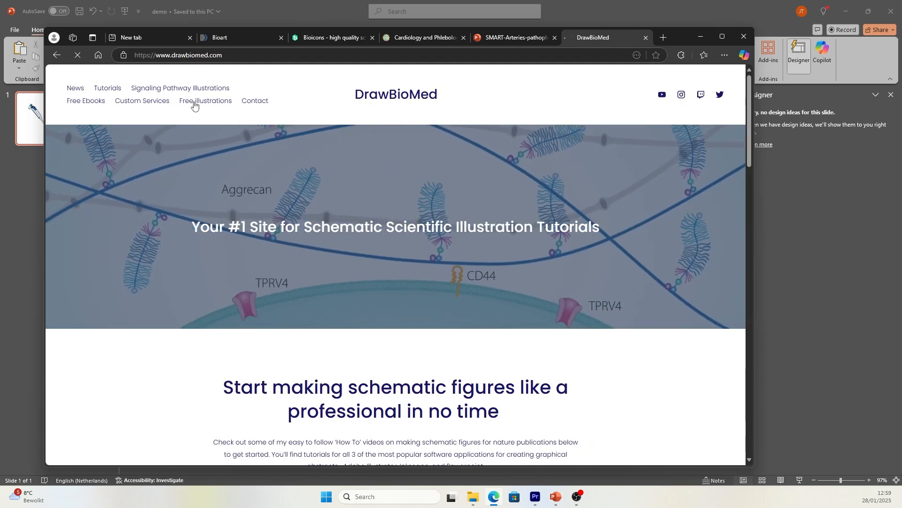
# Browse the Free Illustrations gallery and copy the Eppendorf tube image for reuse
pyautogui.click(204, 100)
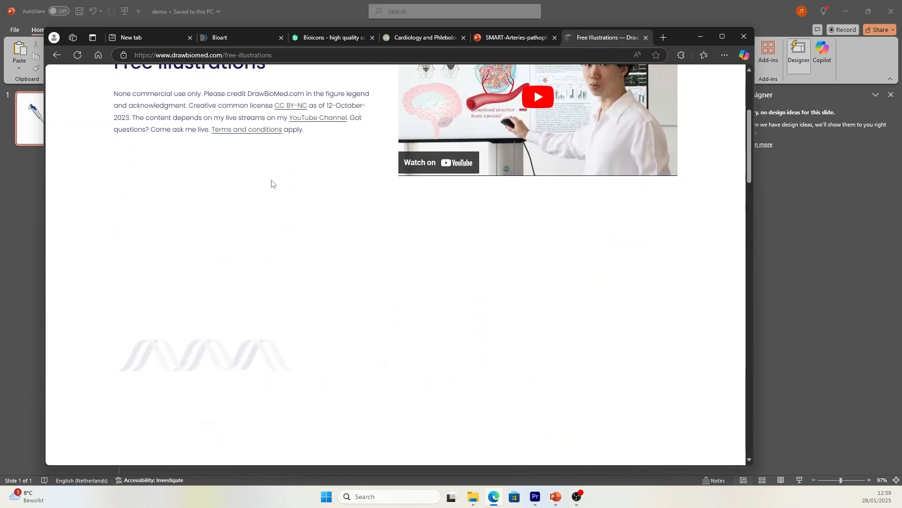
pyautogui.scroll(-3)
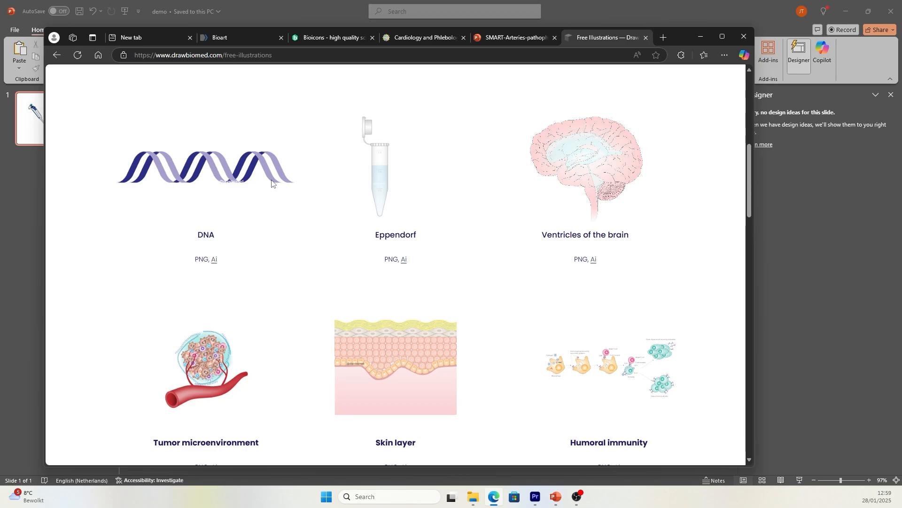
pyautogui.scroll(-3)
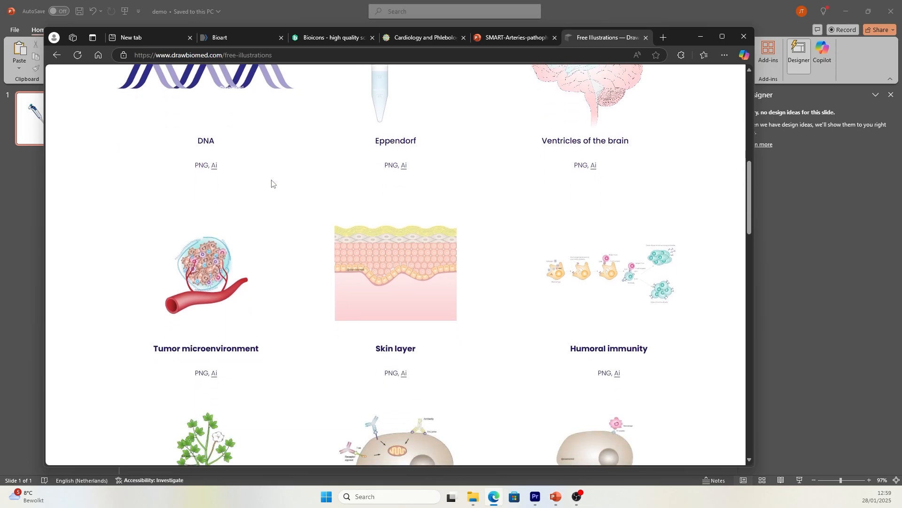
pyautogui.scroll(-3)
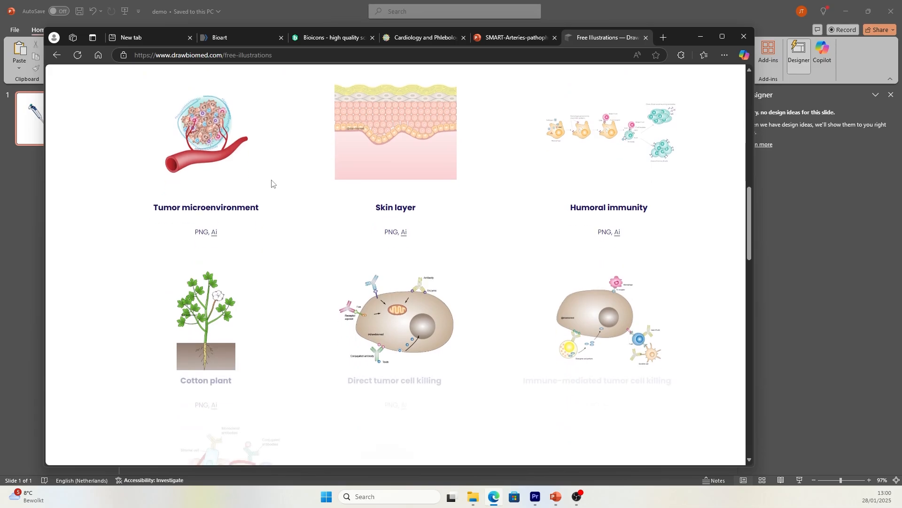
pyautogui.rightClick(555, 202)
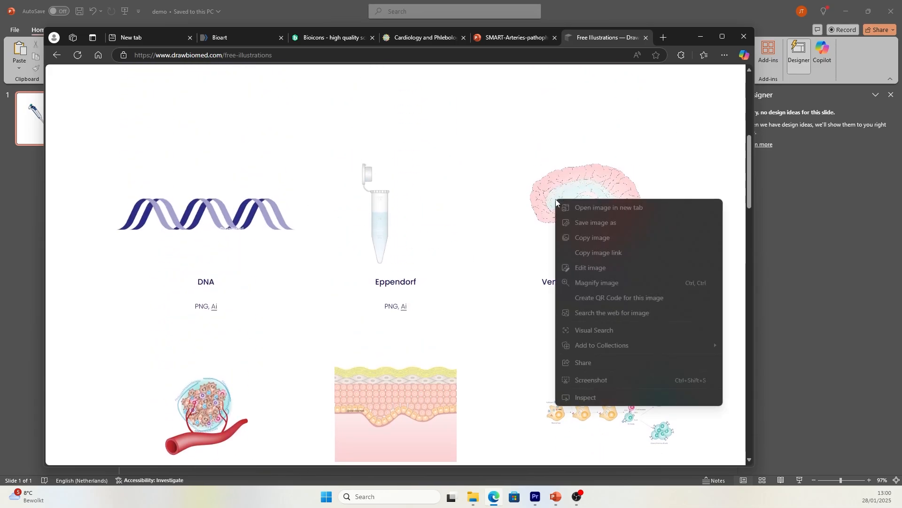
pyautogui.moveTo(596, 222)
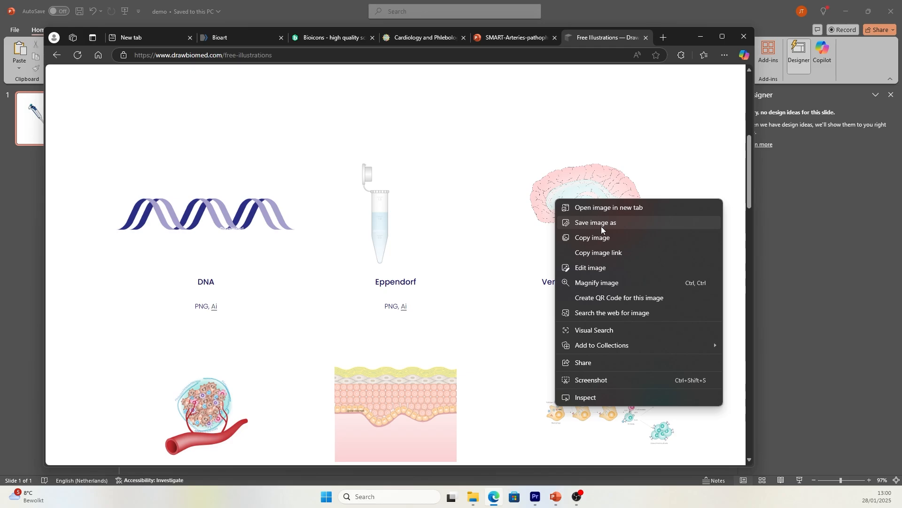
pyautogui.click(594, 222)
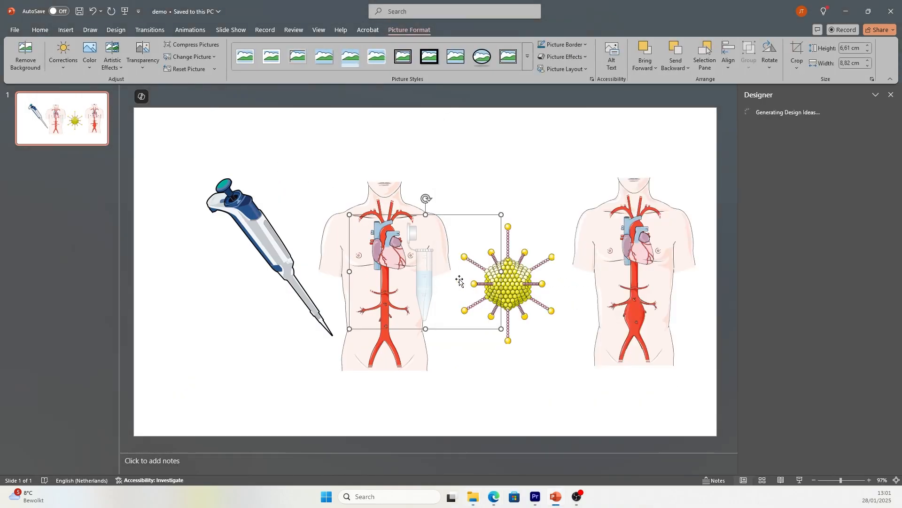
# Move the pasted Eppendorf tube to the slide's lower left next to the pipette
pyautogui.moveTo(415, 273); pyautogui.dragTo(217, 328)
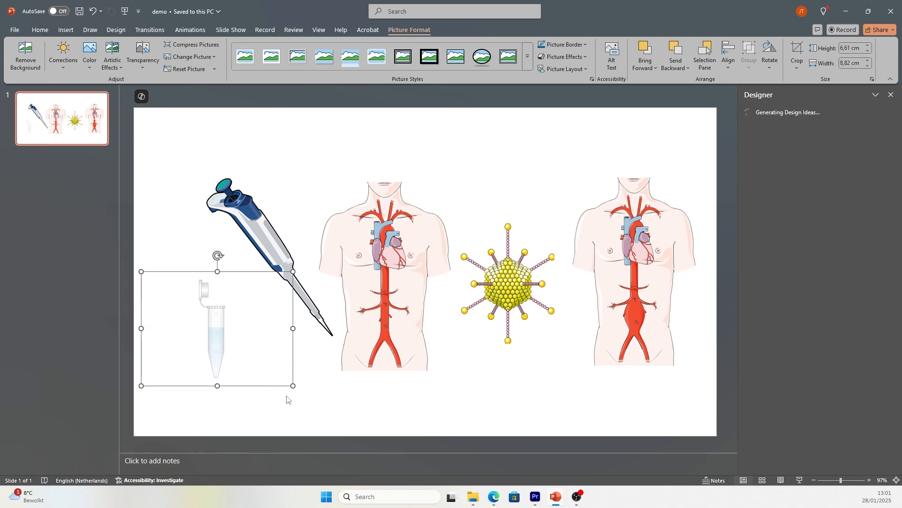
pyautogui.click(348, 386)
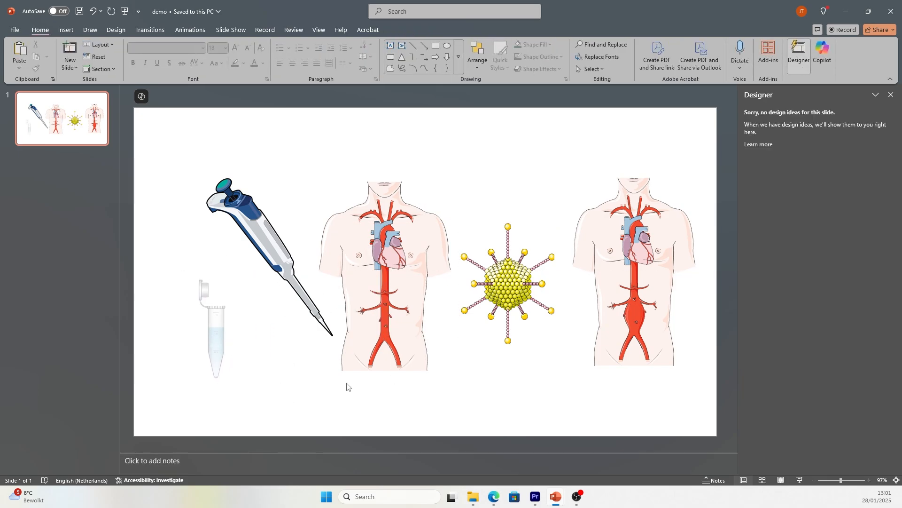